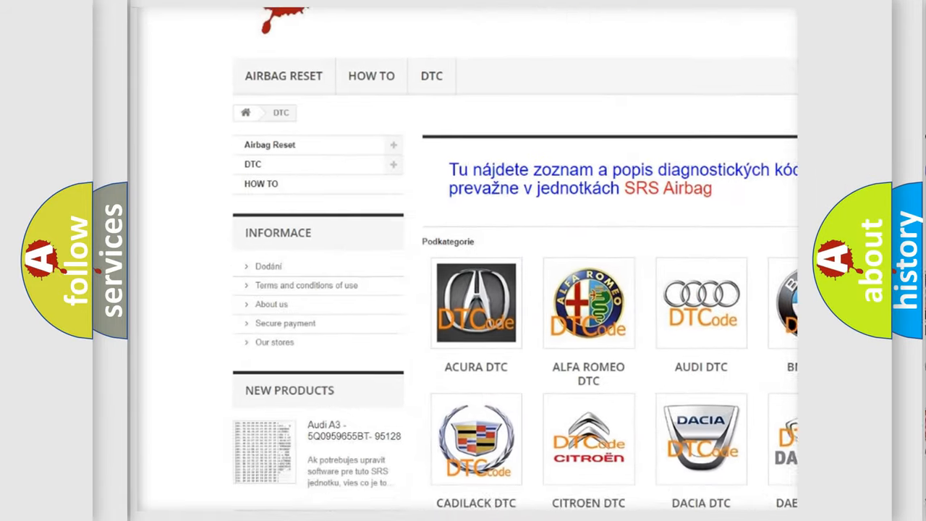
{"action": "scroll", "scroll_direction": "down", "scroll_amount": 3}
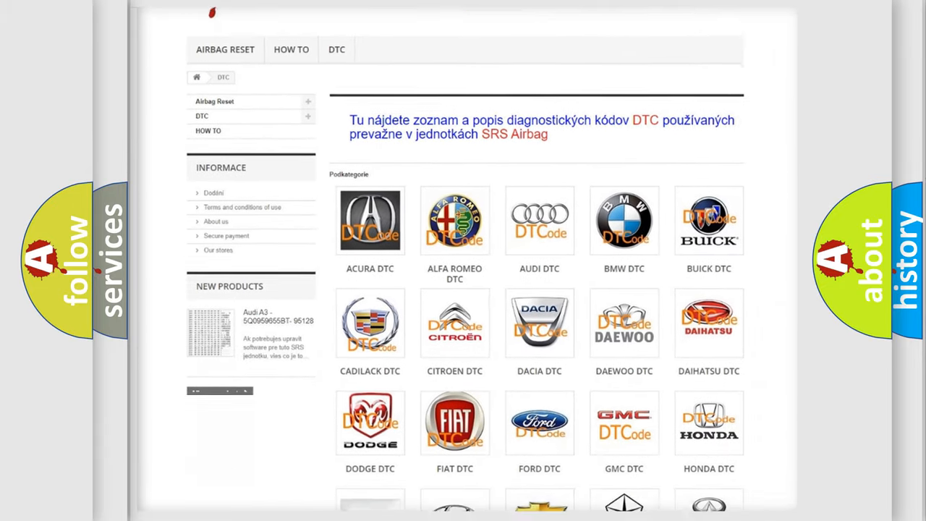
{"action": "scroll", "scroll_direction": "down", "scroll_amount": 3}
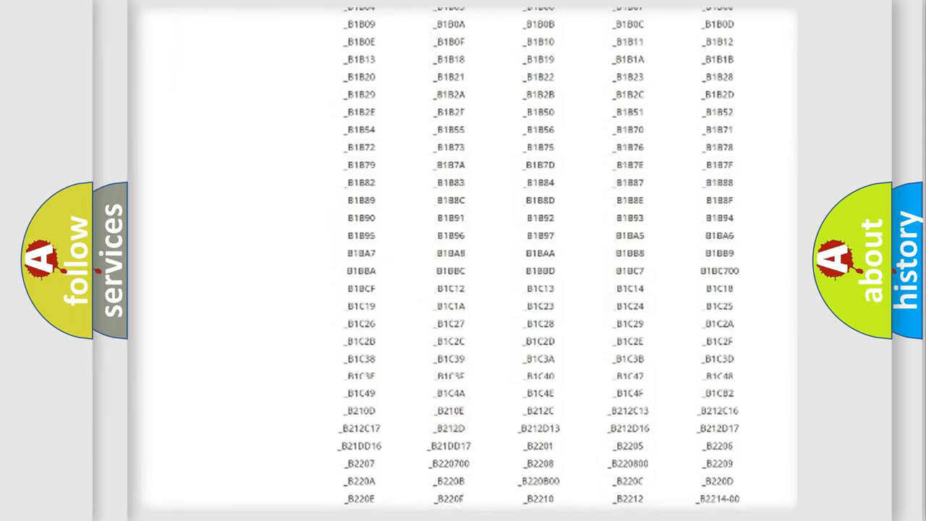
{"action": "scroll", "scroll_direction": "up", "scroll_amount": 3}
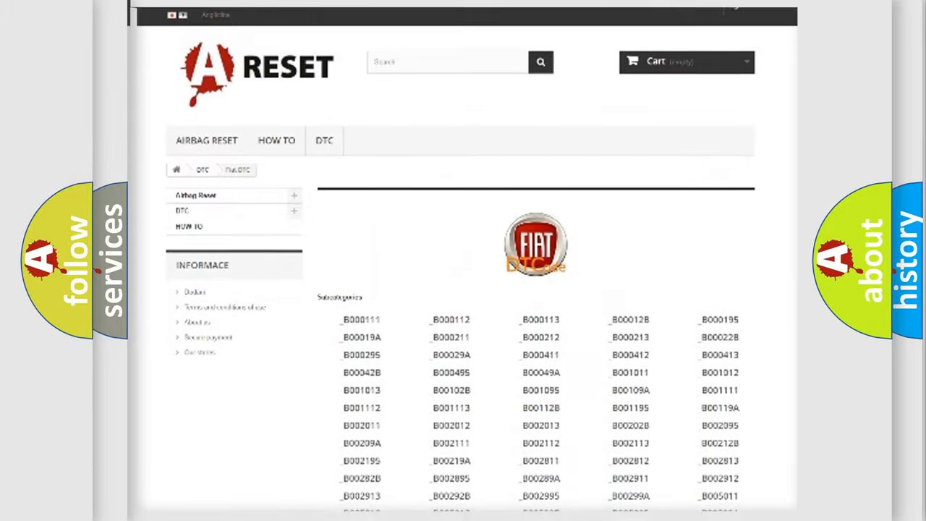